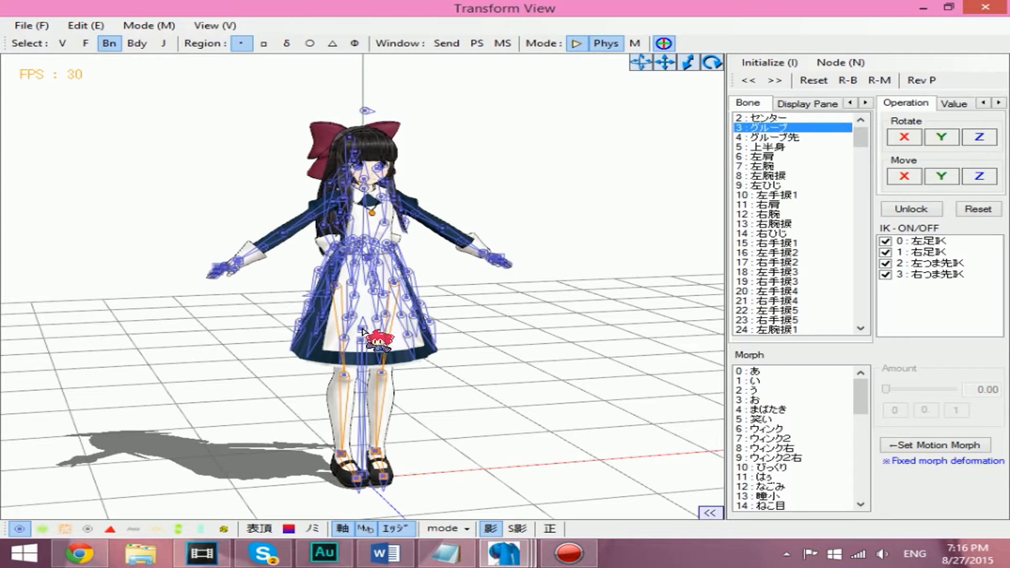
Select a bone on the Aya Drevis model in Transform View and preview the open editor windows.
{"action": "left_click", "coordinate": [374, 335]}
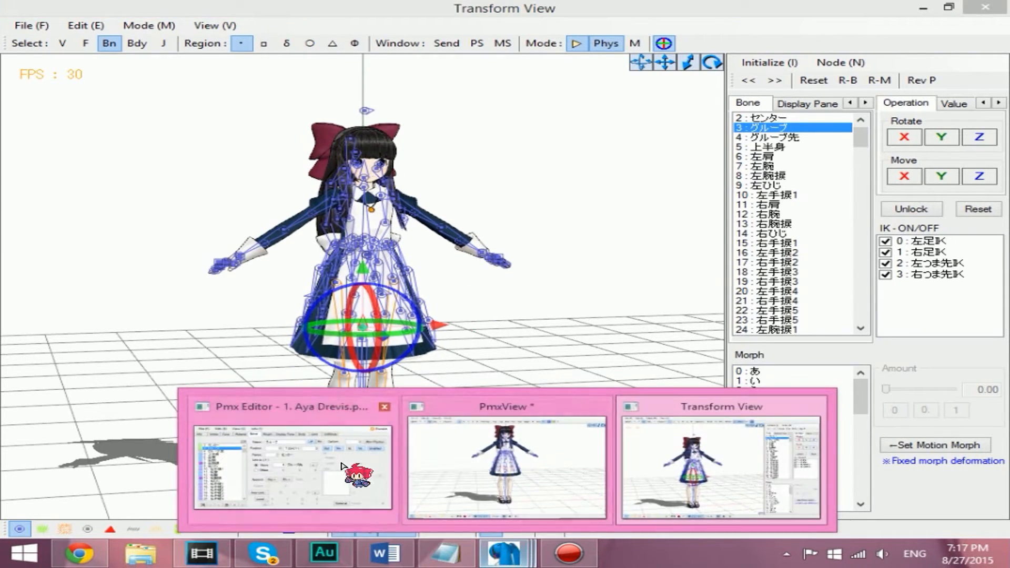
Return to the main editor and show left leg IK bone 28 左足ＩＫ, checking 29 右足ＩＫ.
{"action": "left_click", "coordinate": [292, 469]}
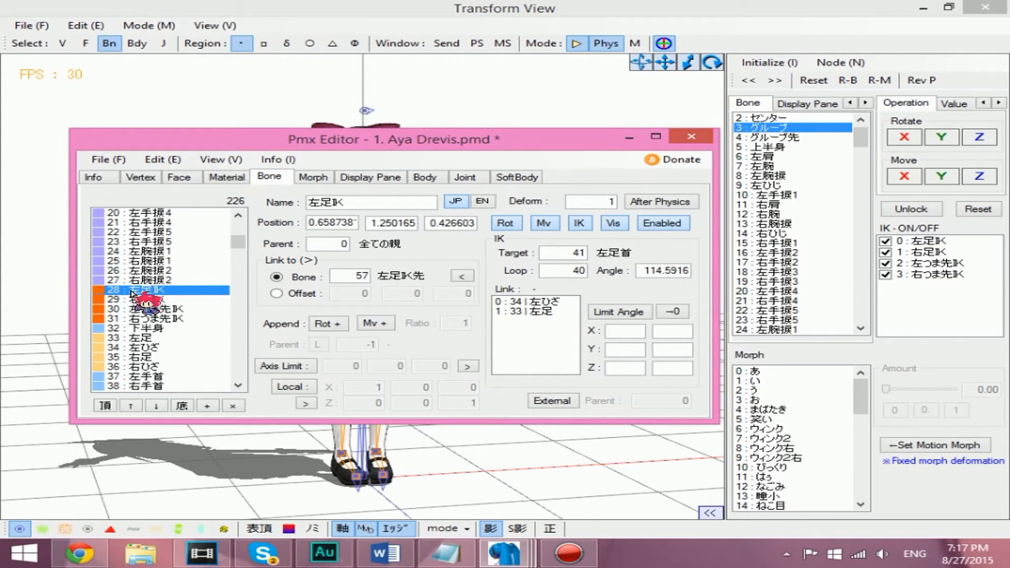
{"action": "left_click", "coordinate": [136, 299]}
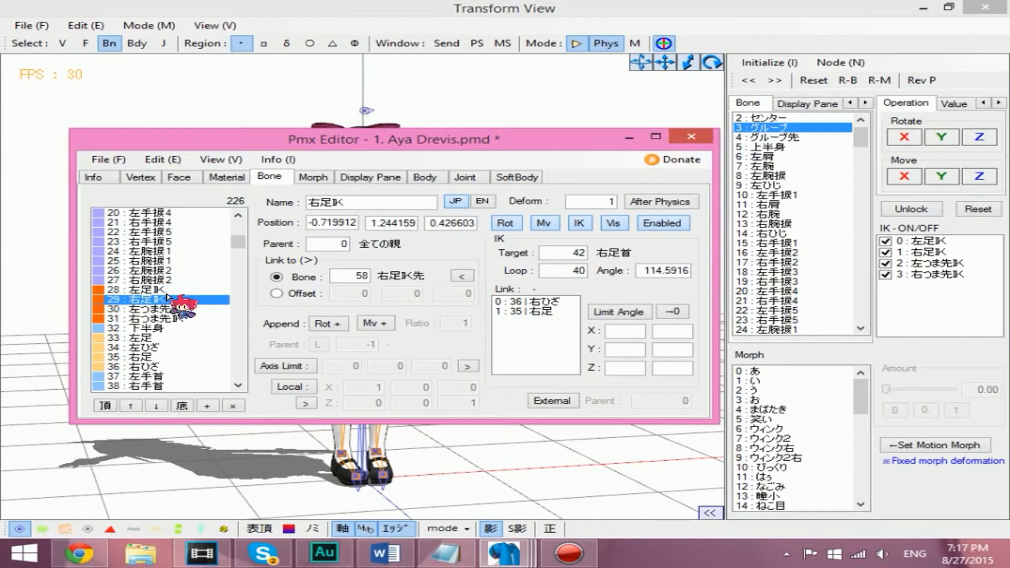
{"action": "left_click", "coordinate": [148, 290]}
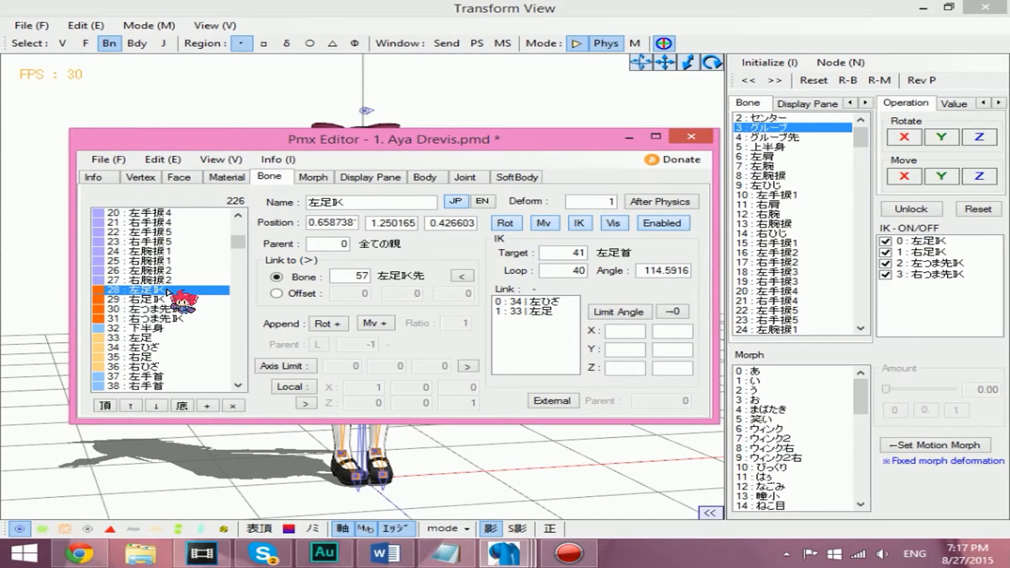
{"action": "mouse_move", "coordinate": [571, 312]}
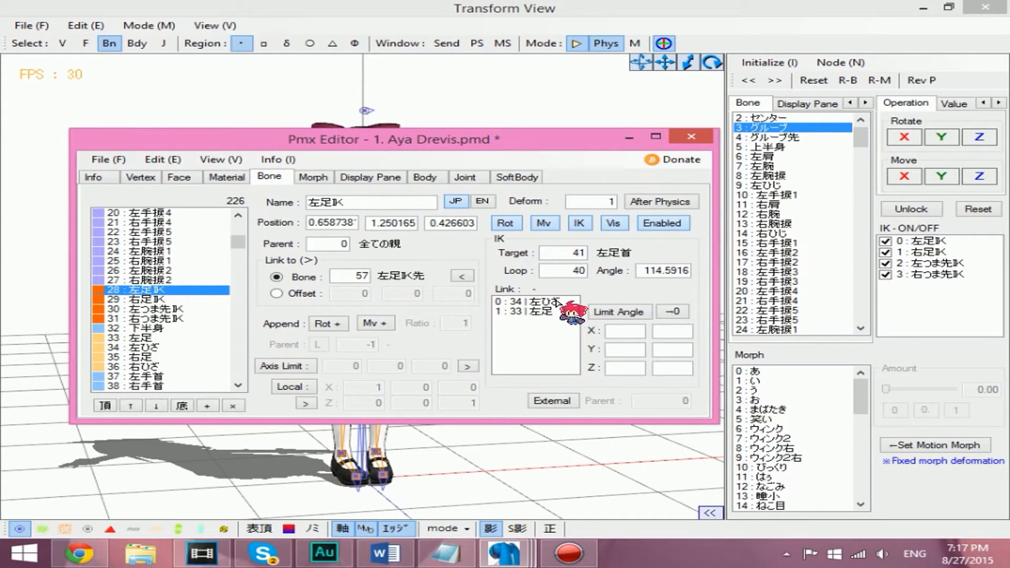
Limit the 0:34 左ひざ knee link's X angle to -180.0 through -0.5.
{"action": "left_click", "coordinate": [532, 302]}
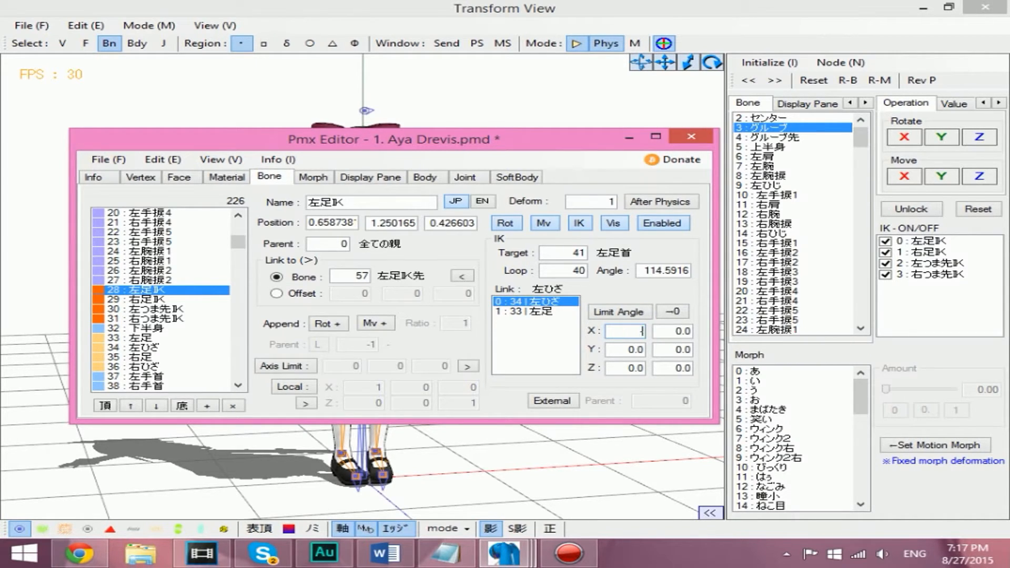
{"action": "type", "text": "-180.0"}
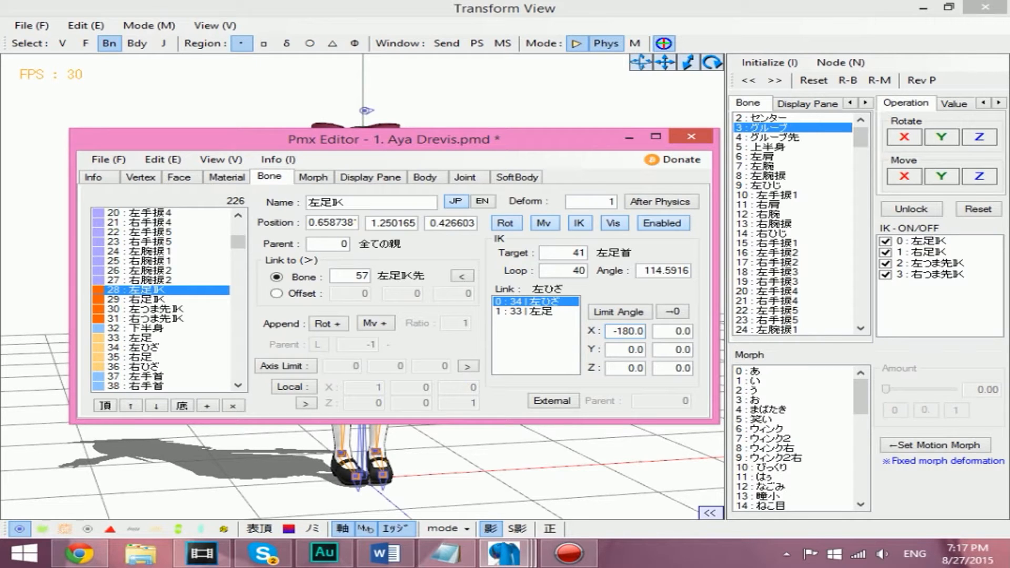
{"action": "left_click", "coordinate": [672, 331]}
{"action": "type", "text": "-0.5"}
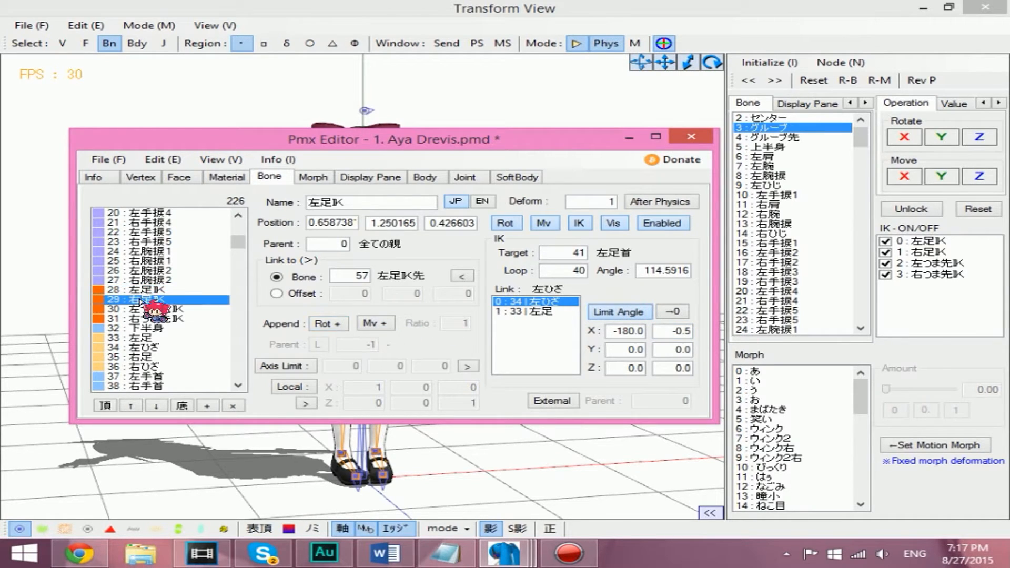
Limit right leg IK's 0:36 右ひざ link to X -180.0 through -0.5, back in Transform View.
{"action": "left_click", "coordinate": [149, 299]}
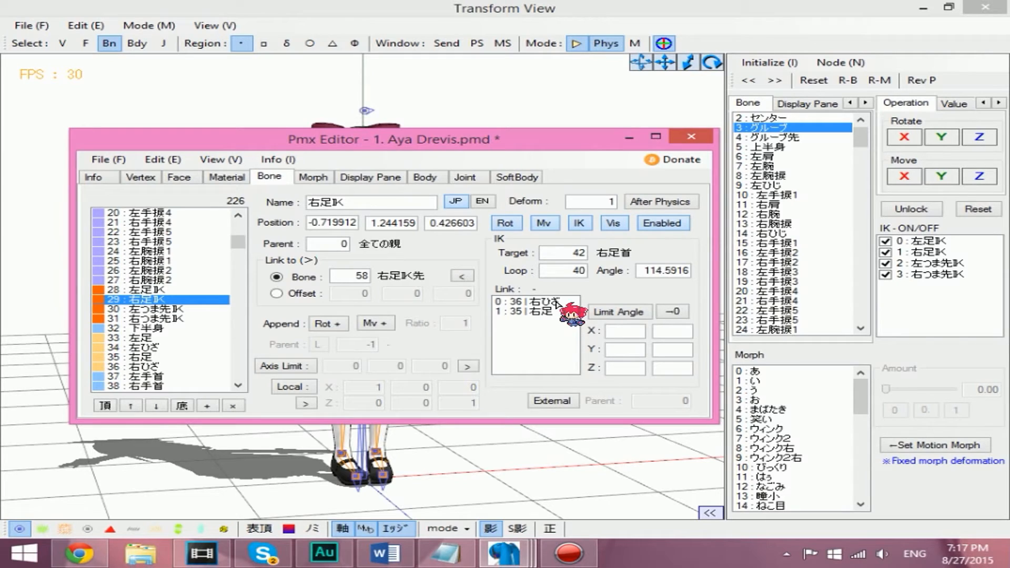
{"action": "left_click", "coordinate": [535, 301]}
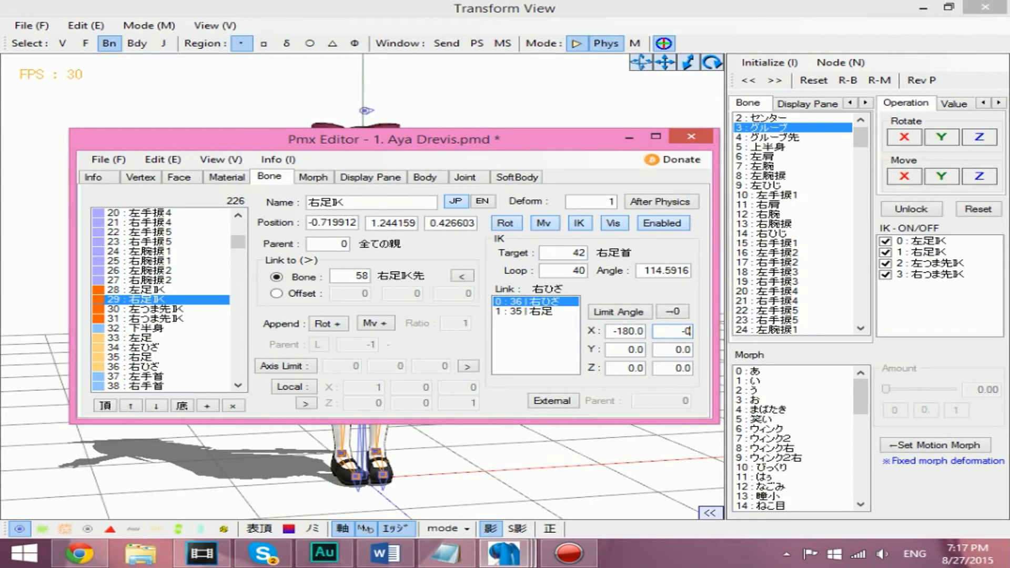
{"action": "type", "text": "-0.5"}
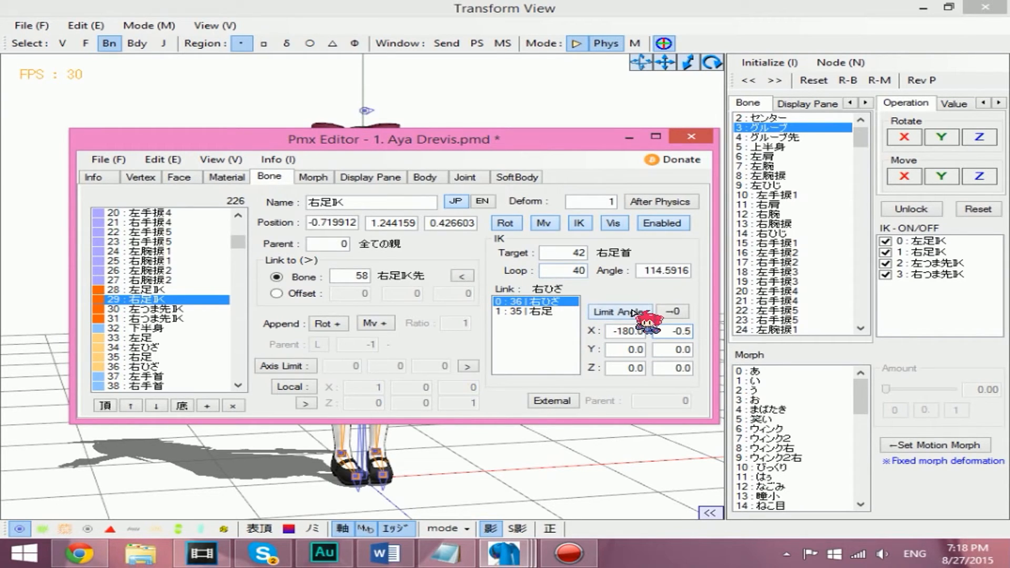
{"action": "mouse_move", "coordinate": [554, 106]}
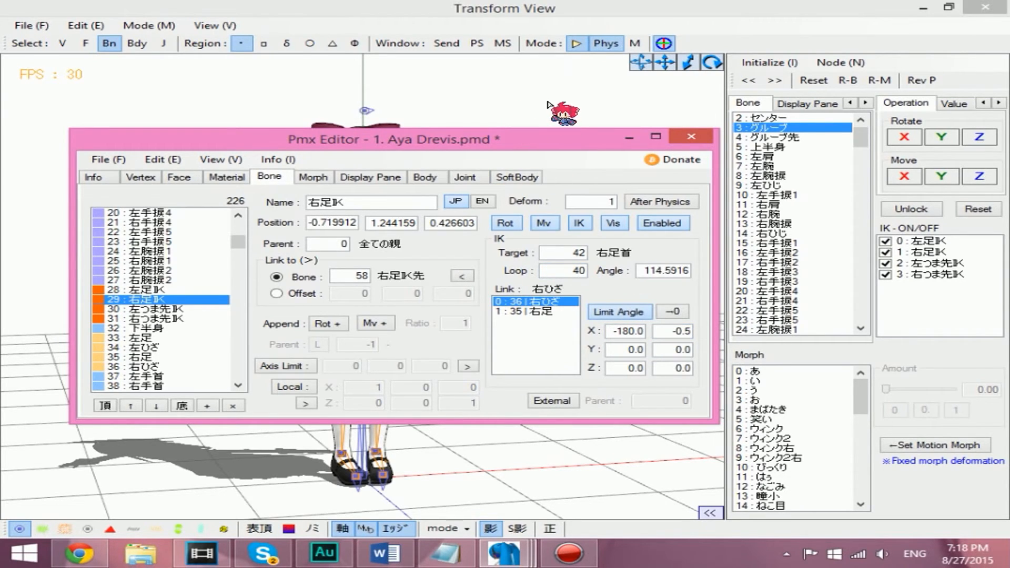
{"action": "left_click", "coordinate": [690, 136]}
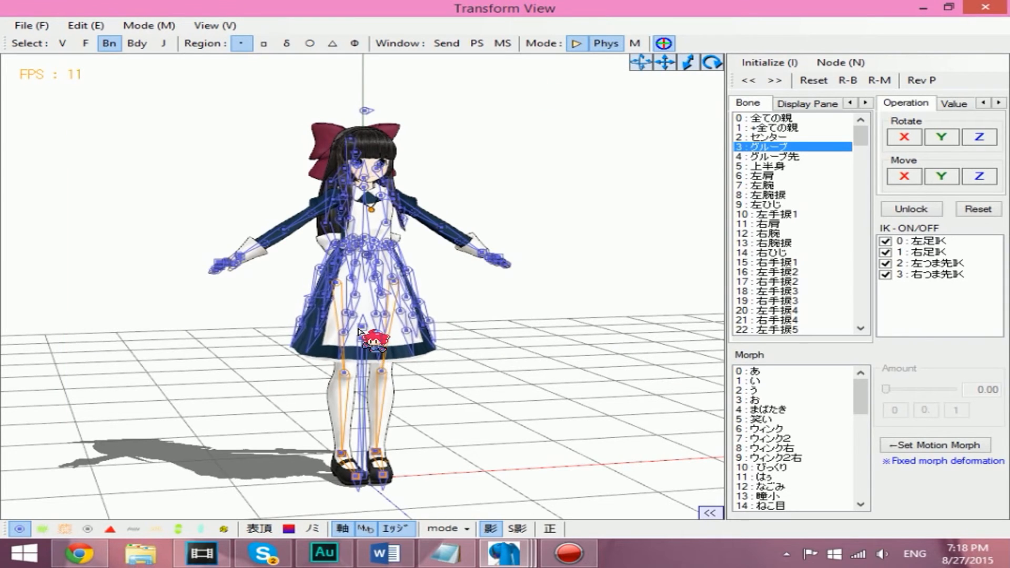